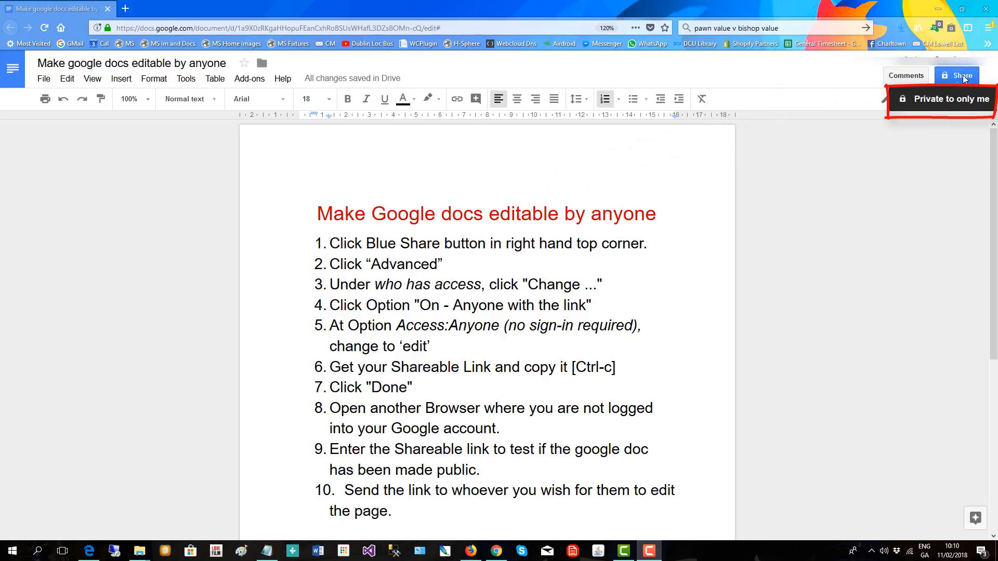
Step: Show the advanced sharing settings listing who has access, still private to the owner
click(961, 75)
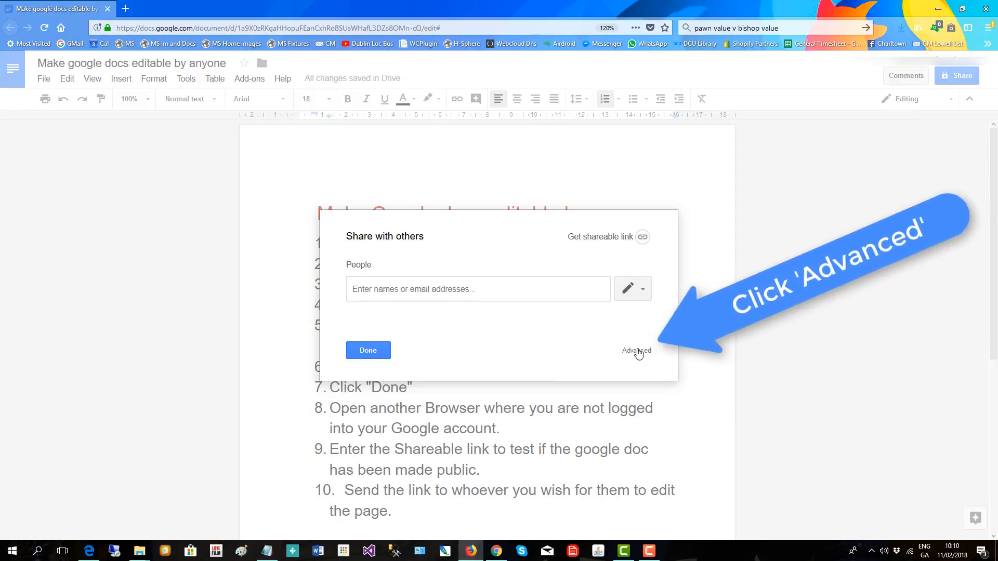
click(636, 350)
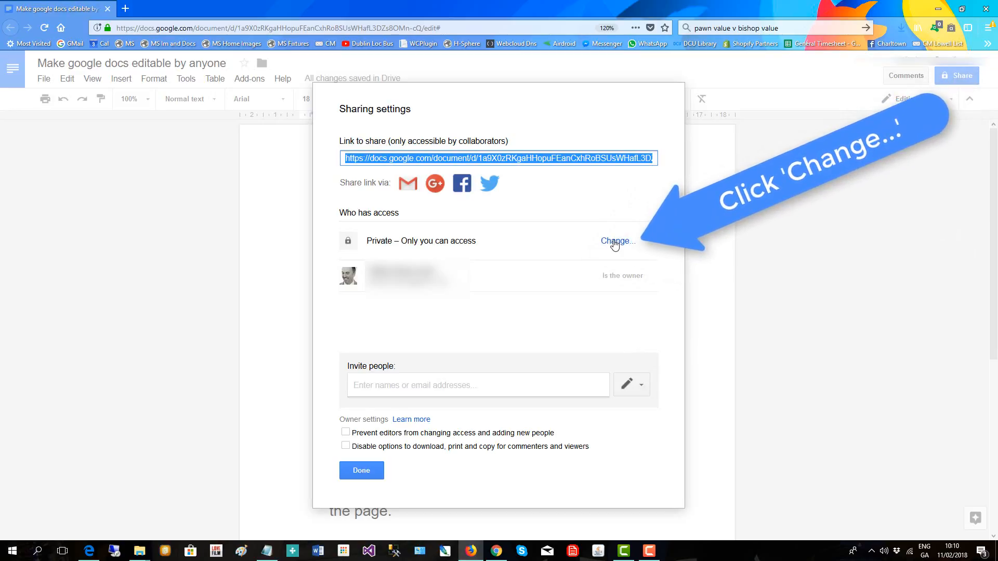
Step: Switch access from private to 'On – Anyone with the link', currently view-only
click(616, 240)
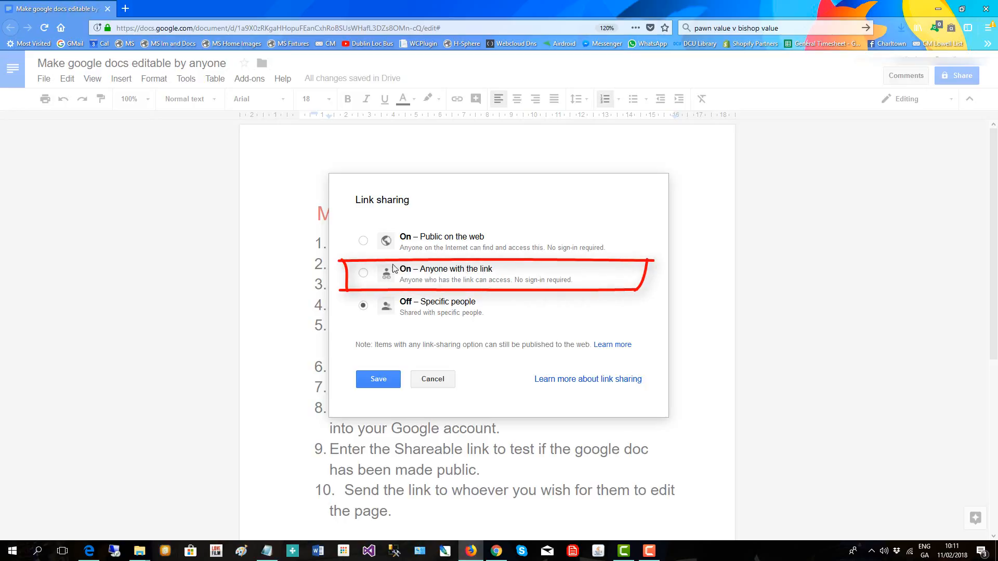
click(363, 273)
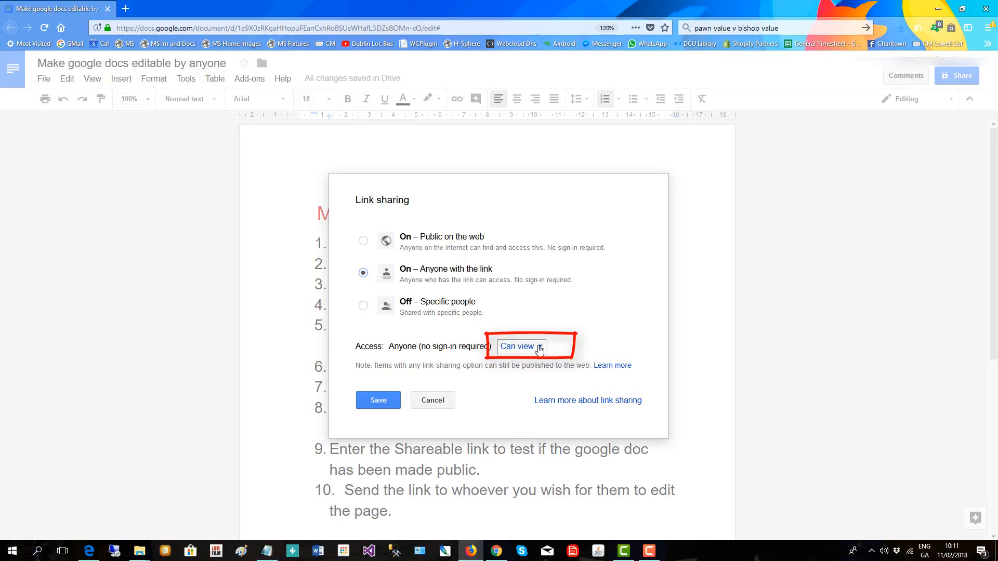
Step: Set link users' access to Can edit and save the sharing settings
click(519, 346)
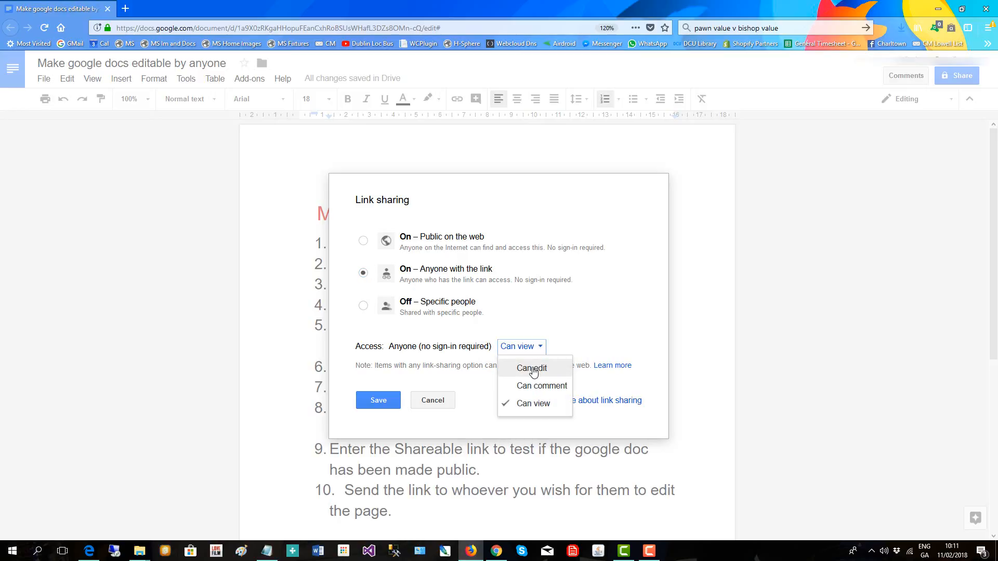
click(531, 368)
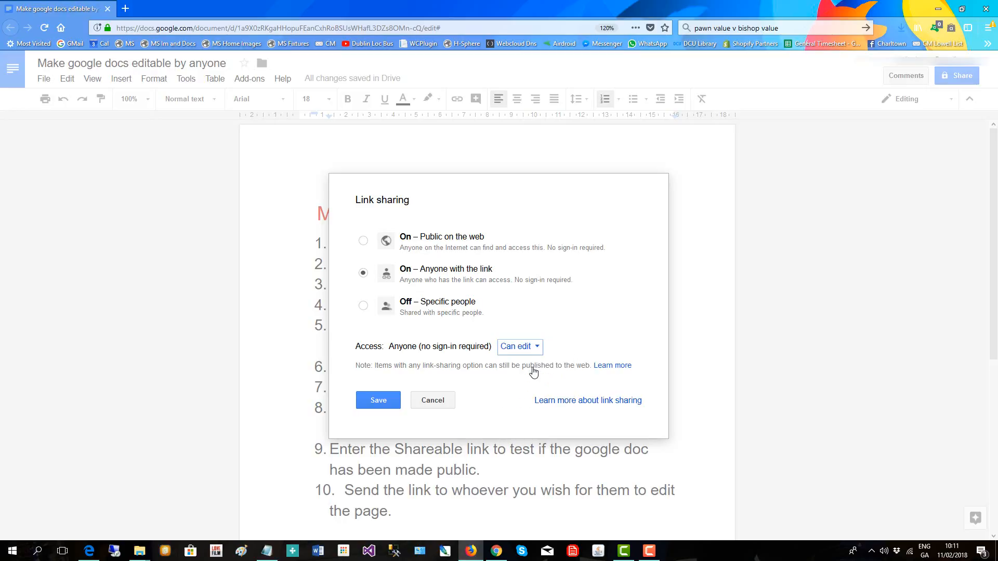
mouse_move(511, 379)
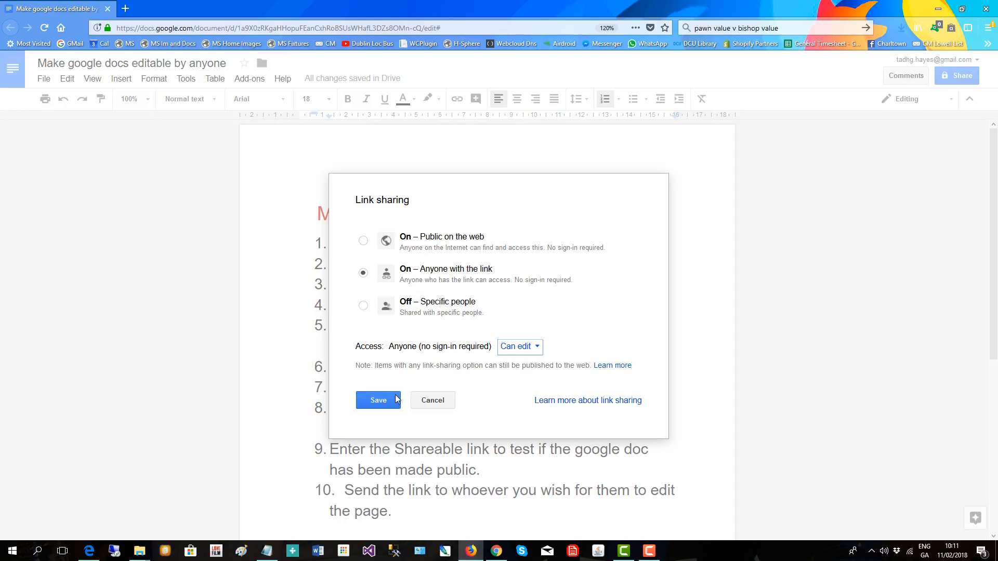
click(377, 399)
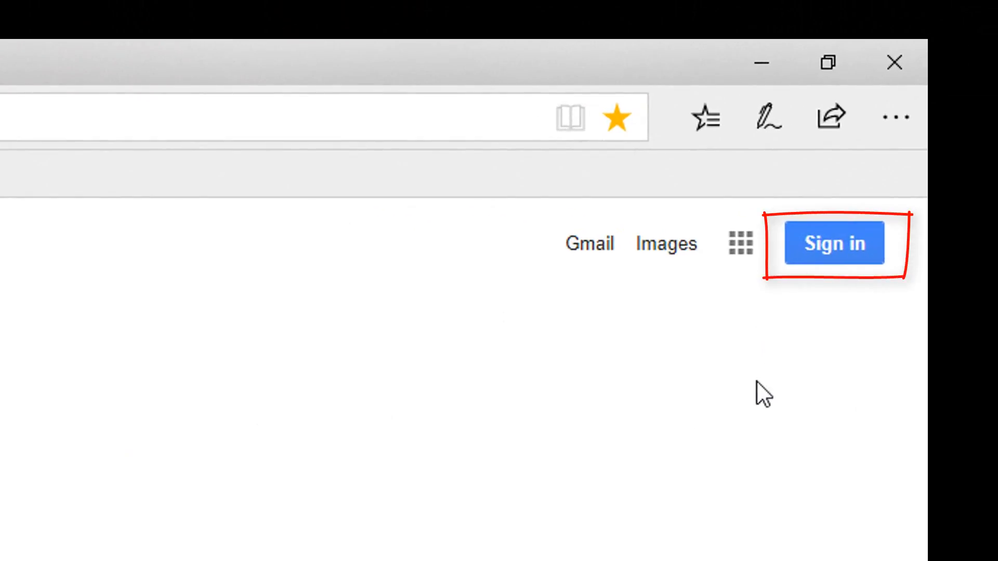
mouse_move(565, 512)
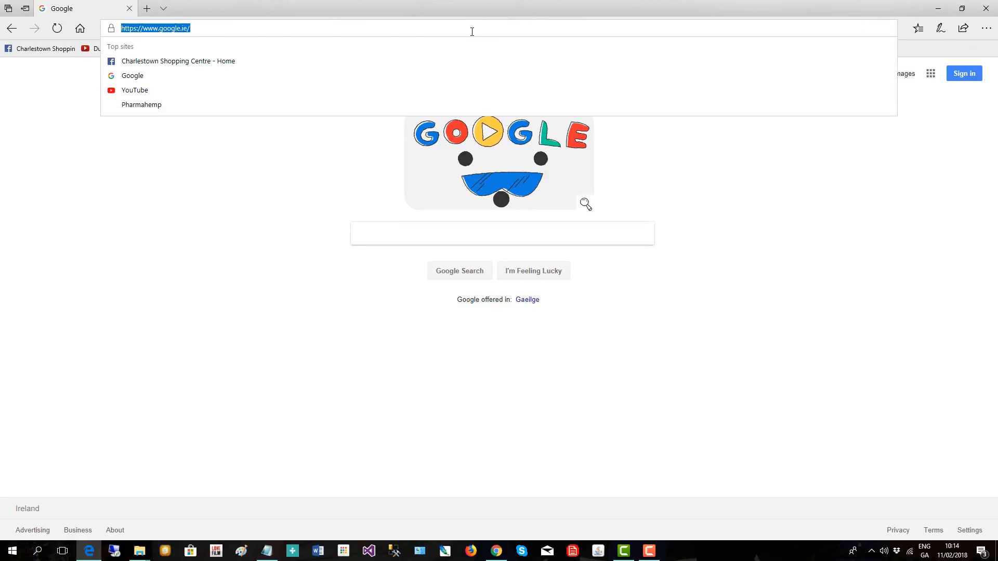
Step: Load the shared document's docs.google.com URL in signed-out Edge
text(https://docs.google.com/document/d/1a9X0zRKgaHHopuFEanCxhRoBSUsWHafL3DZs8OMn-cQ/edit?usp=sharing)
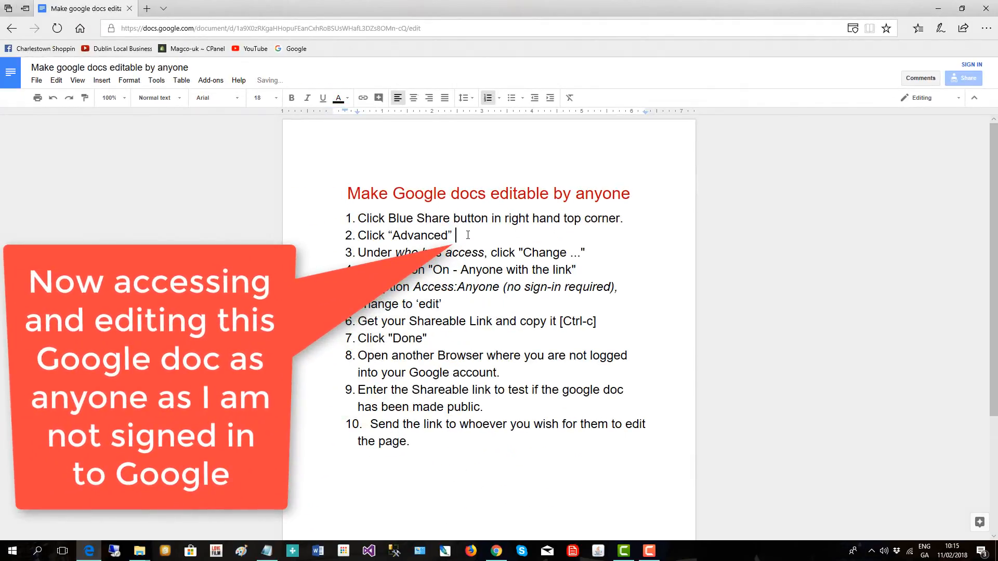
Step: Add "-adding text." at the end of item 2 while signed out
text(-addi)
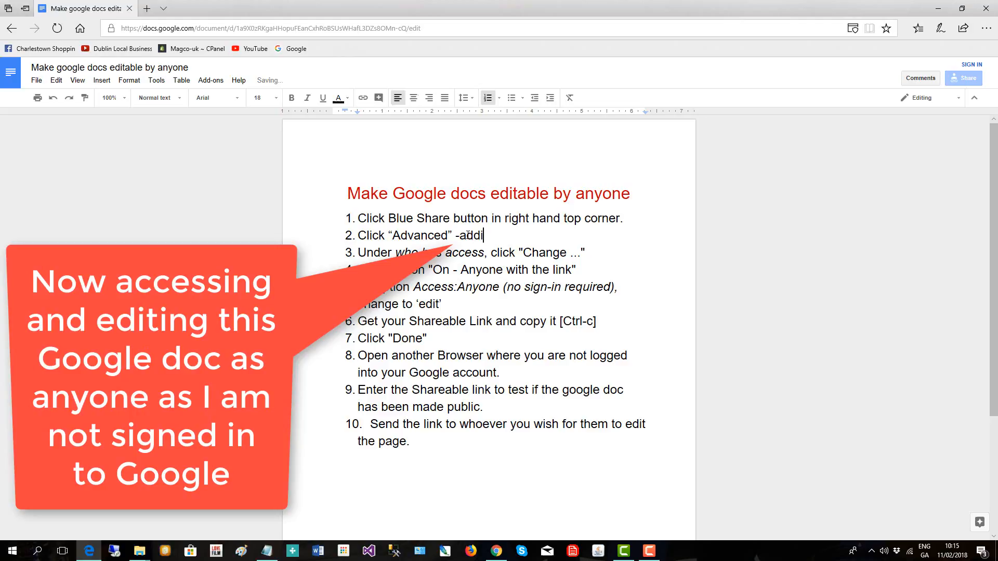
text(ng text)
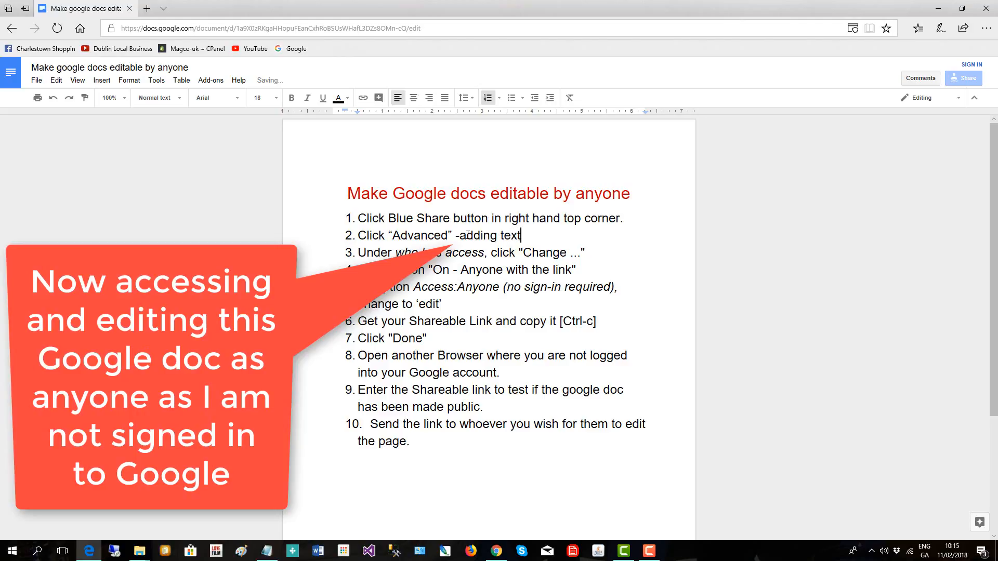
text(.)
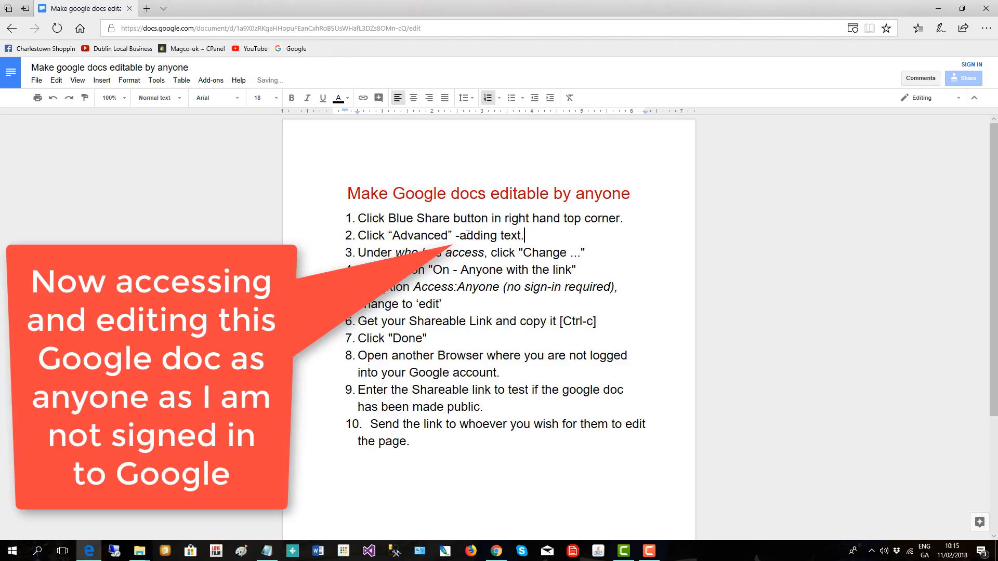